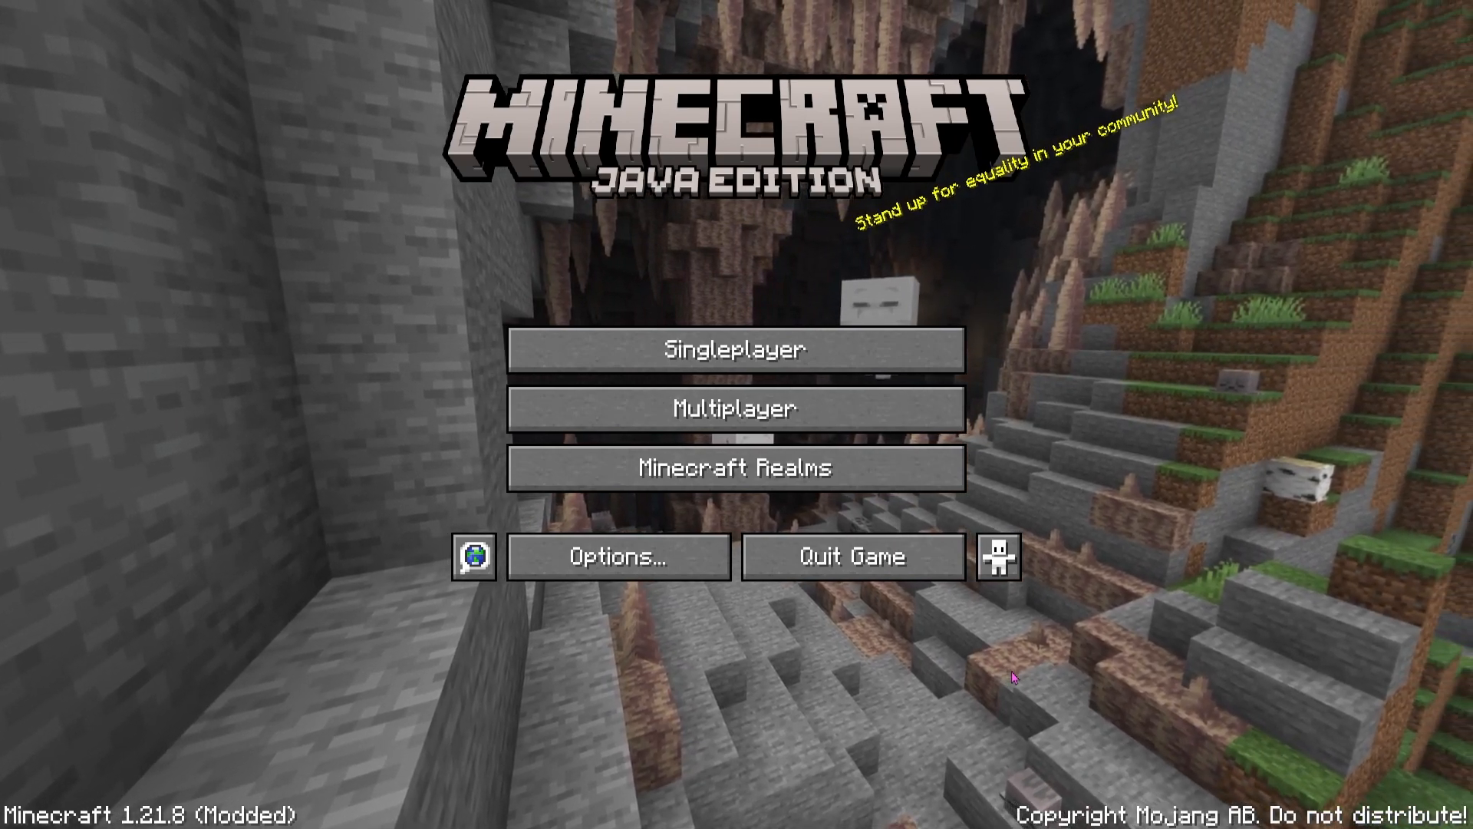
- Go from the title screen through Options to the Controls settings screen
left_click(617, 556)
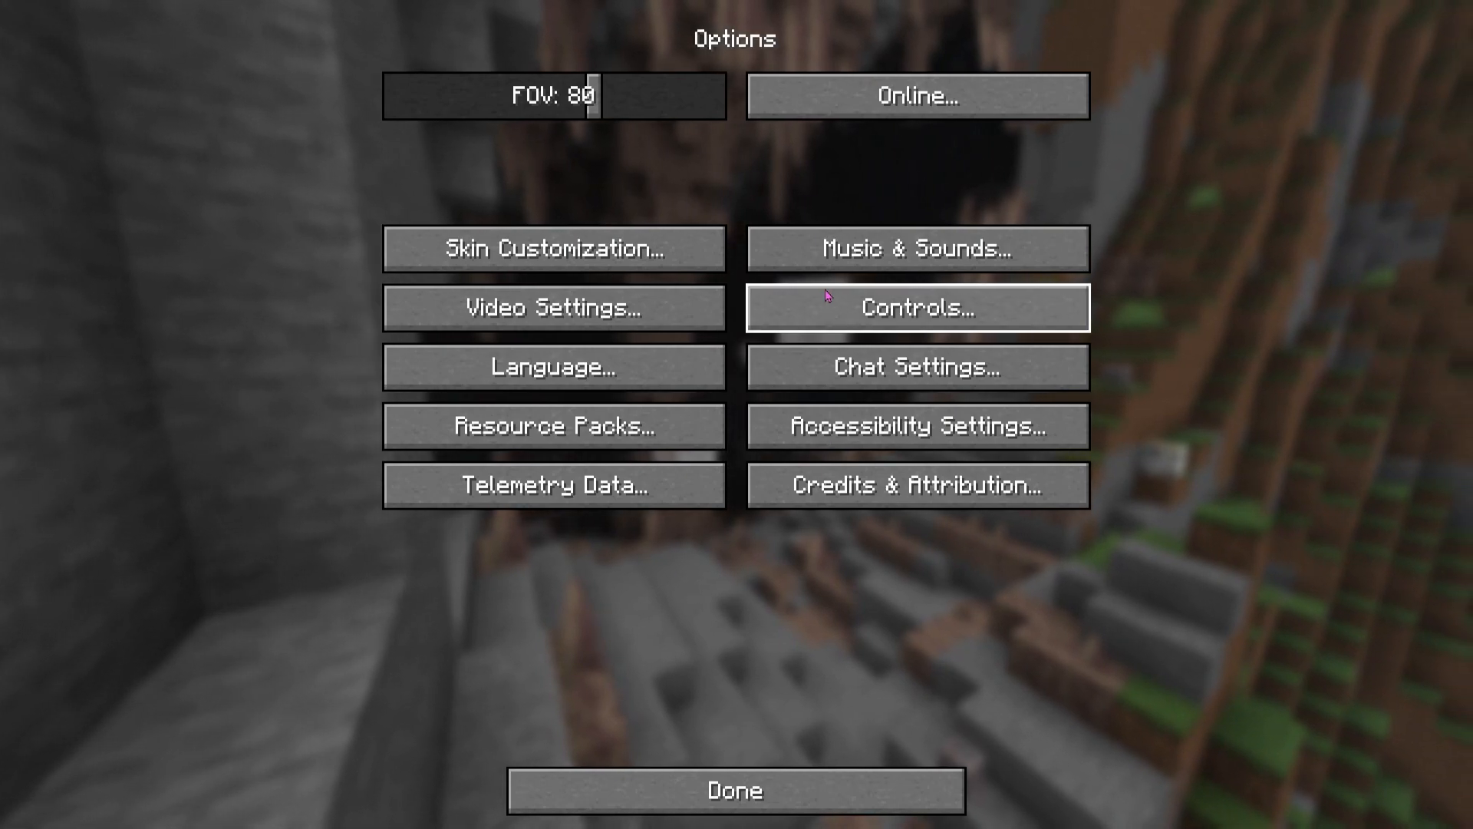
left_click(913, 307)
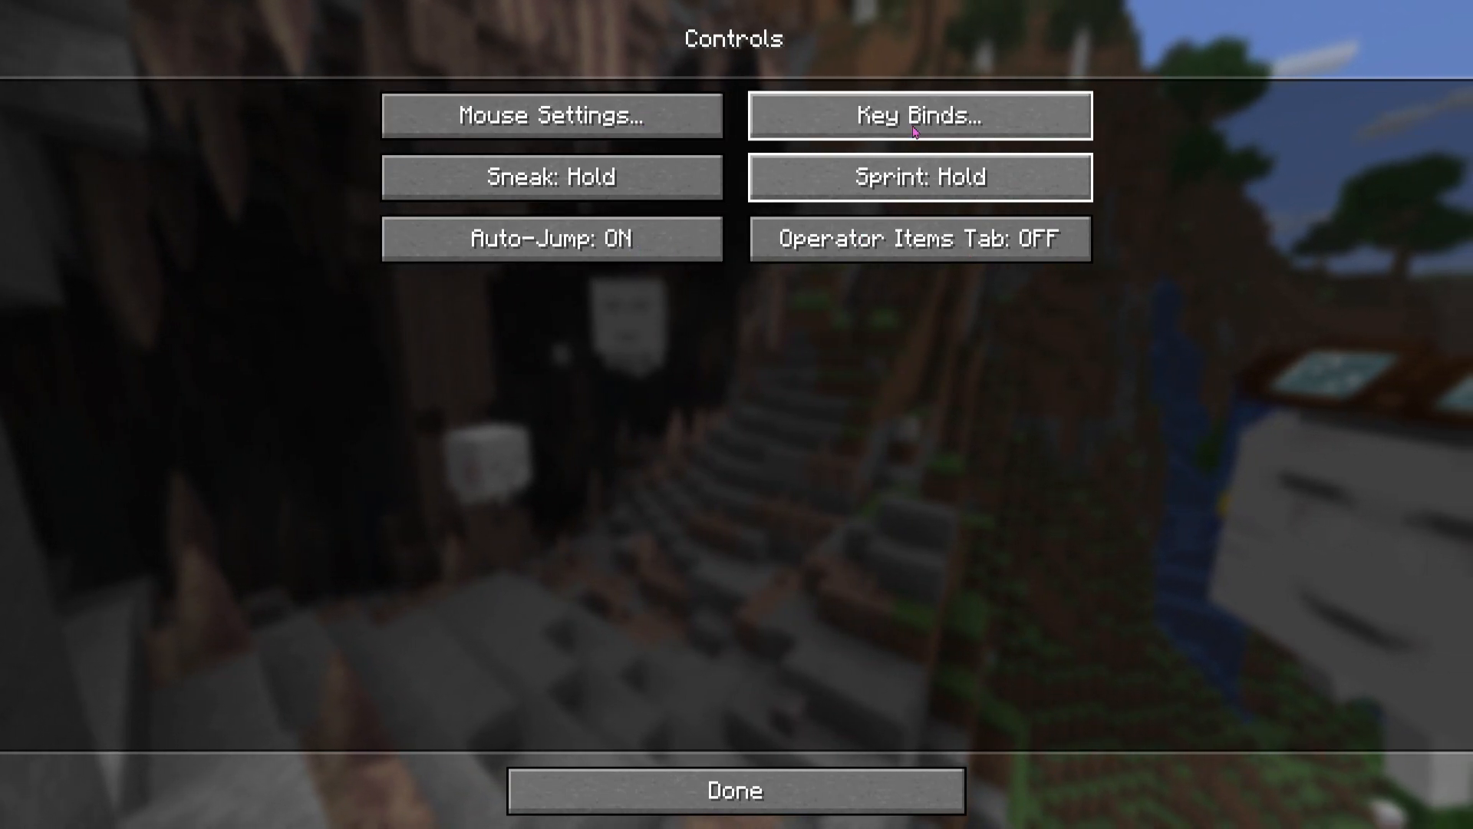
- Open Key Binds and scroll through the Movement bindings, where Sprint is set to R
left_click(918, 114)
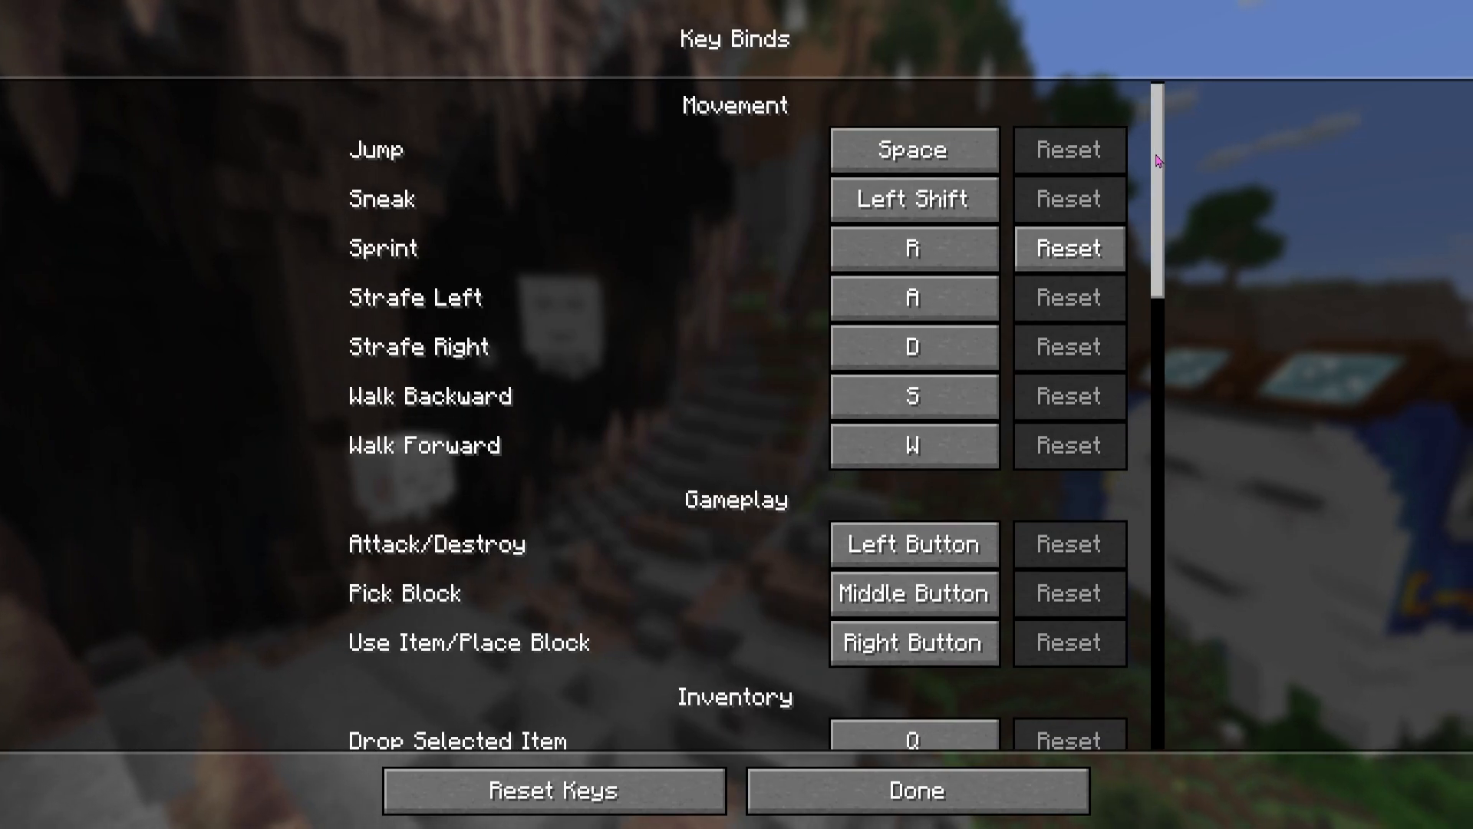
scroll("down", 3)
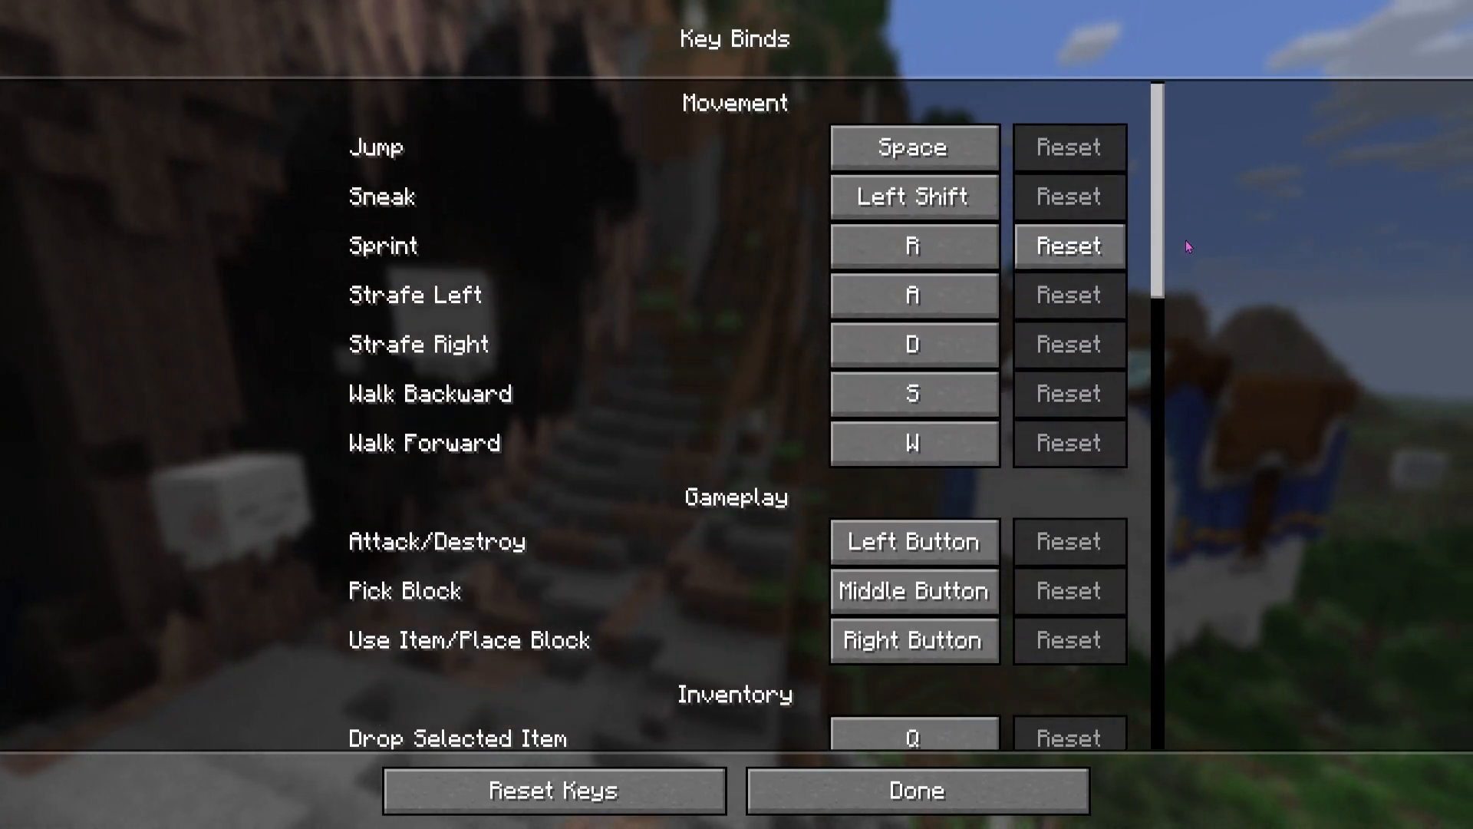
scroll("down", 3)
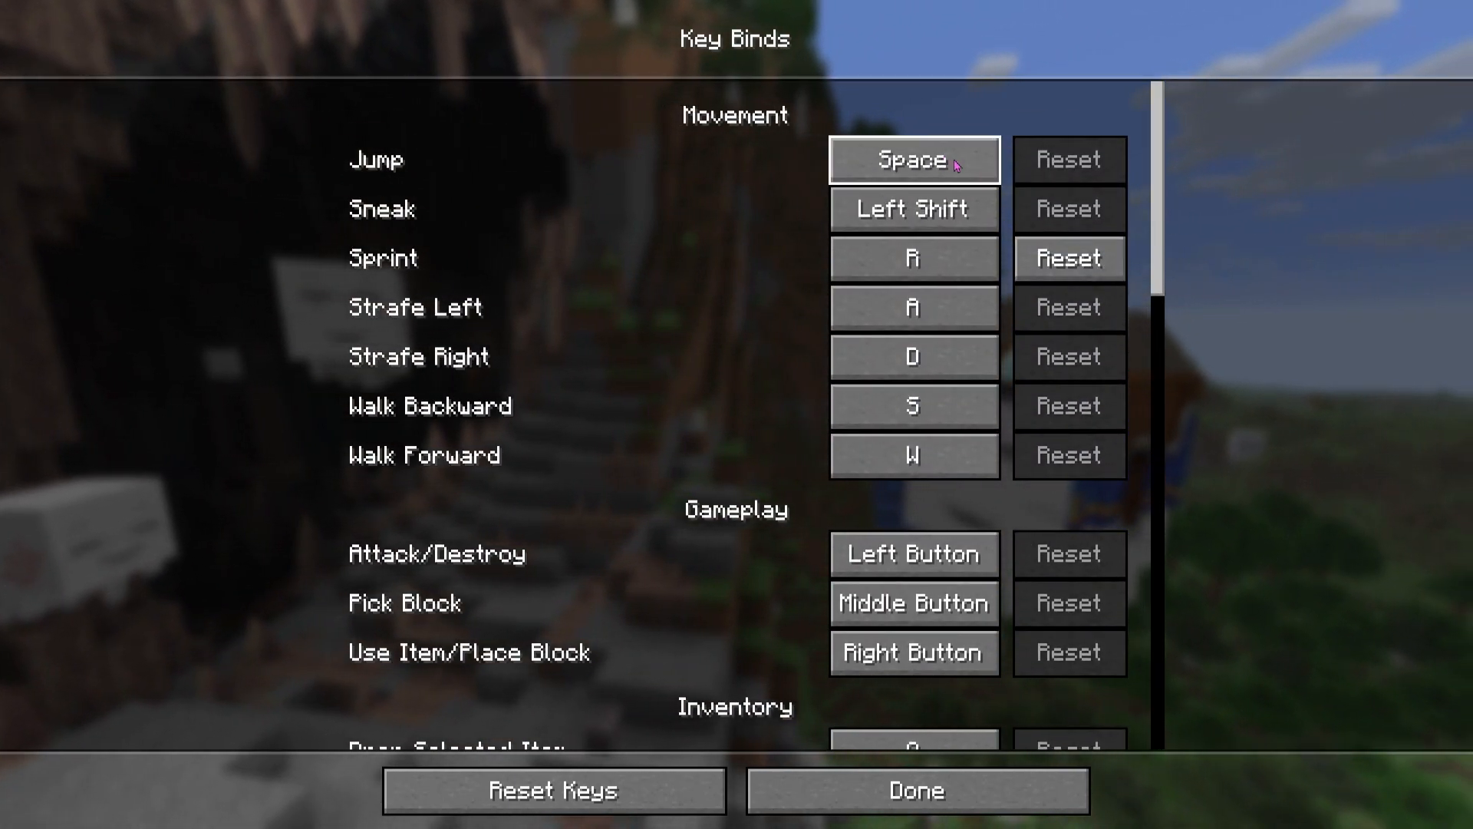
left_click(912, 159)
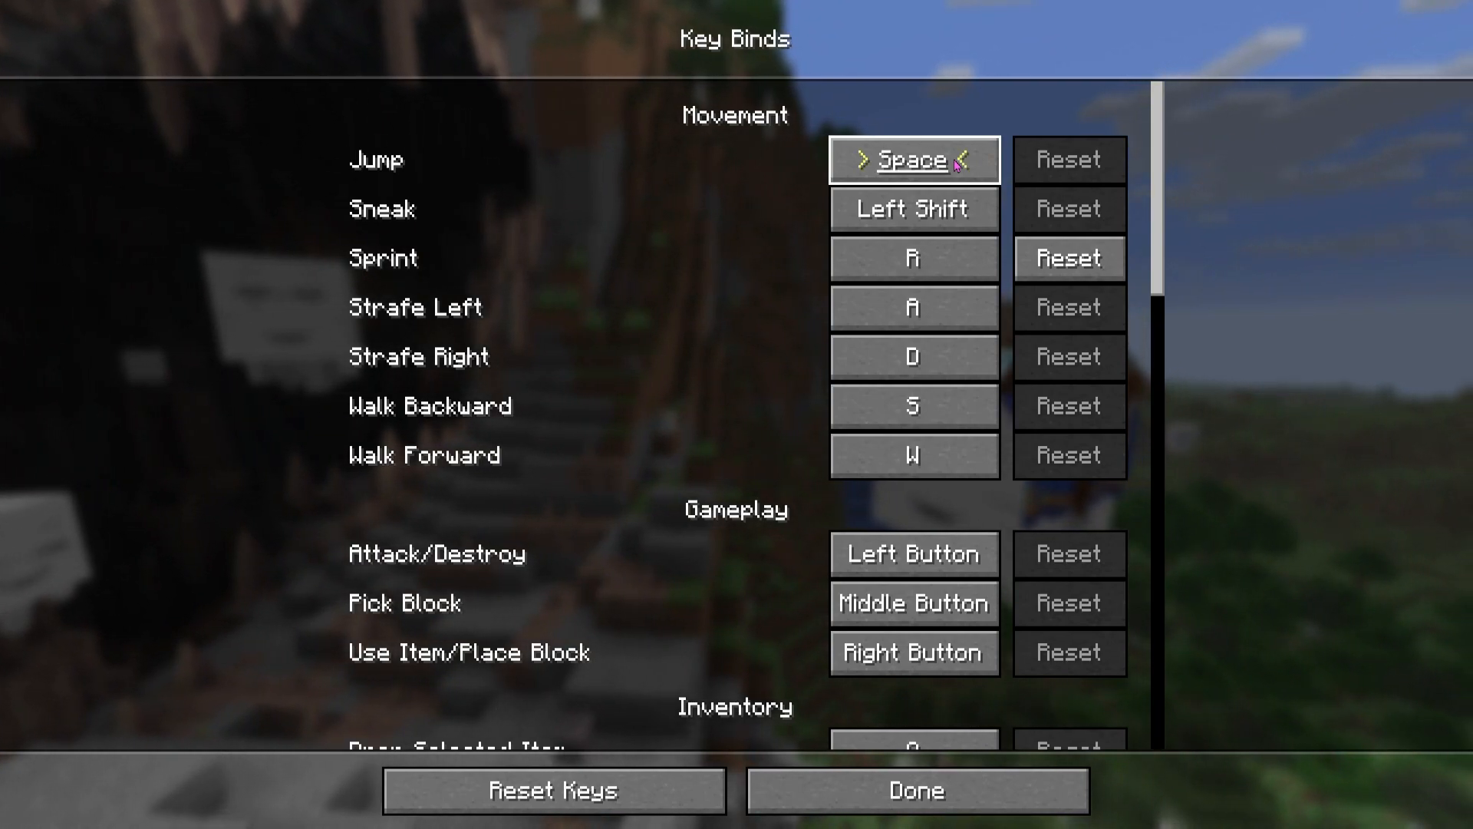
key("y")
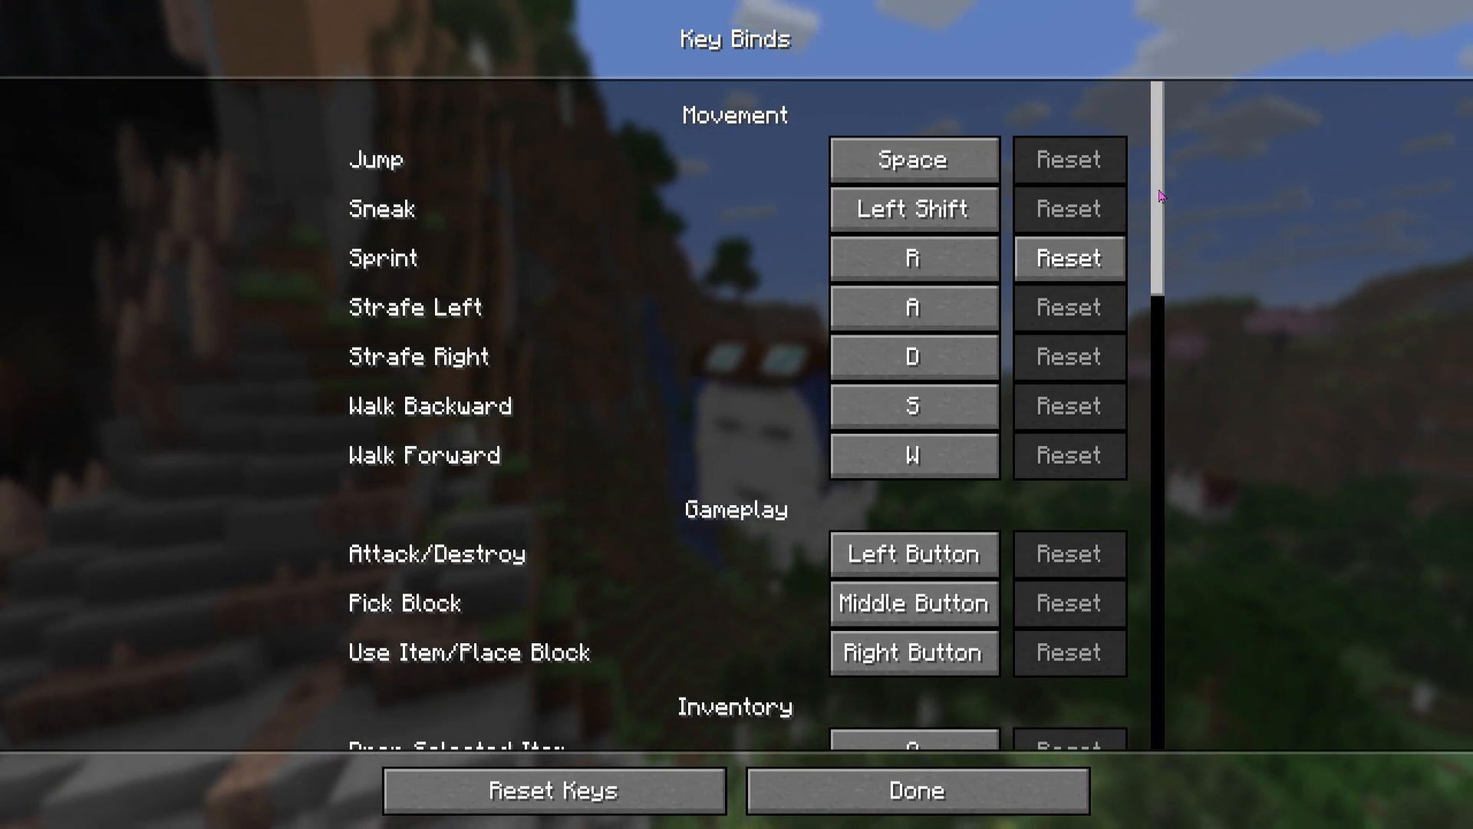
- Scroll through the remaining key binds, then exit Key Binds and Controls without changes
scroll("down", 3)
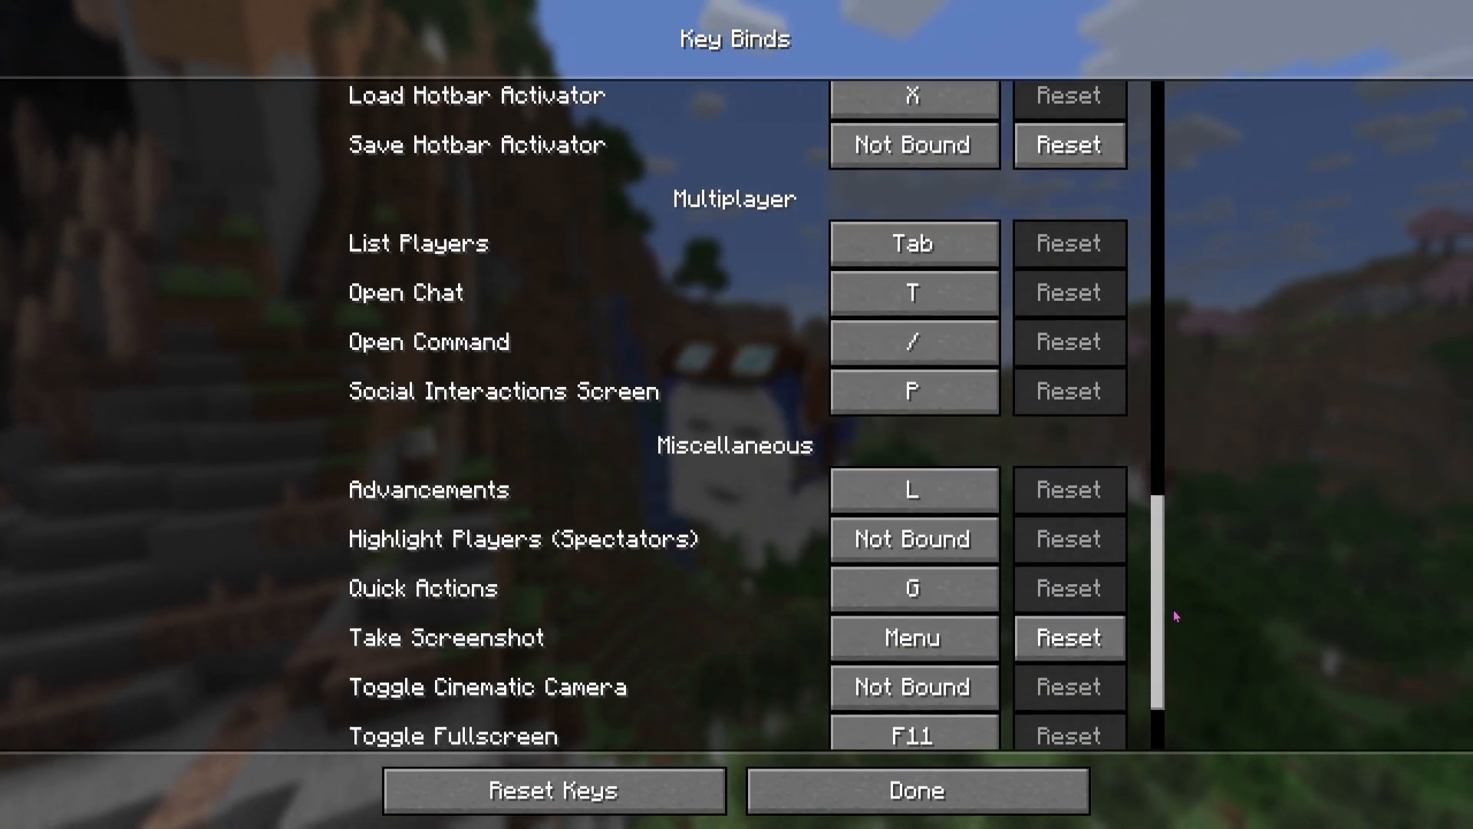
scroll("down", 3)
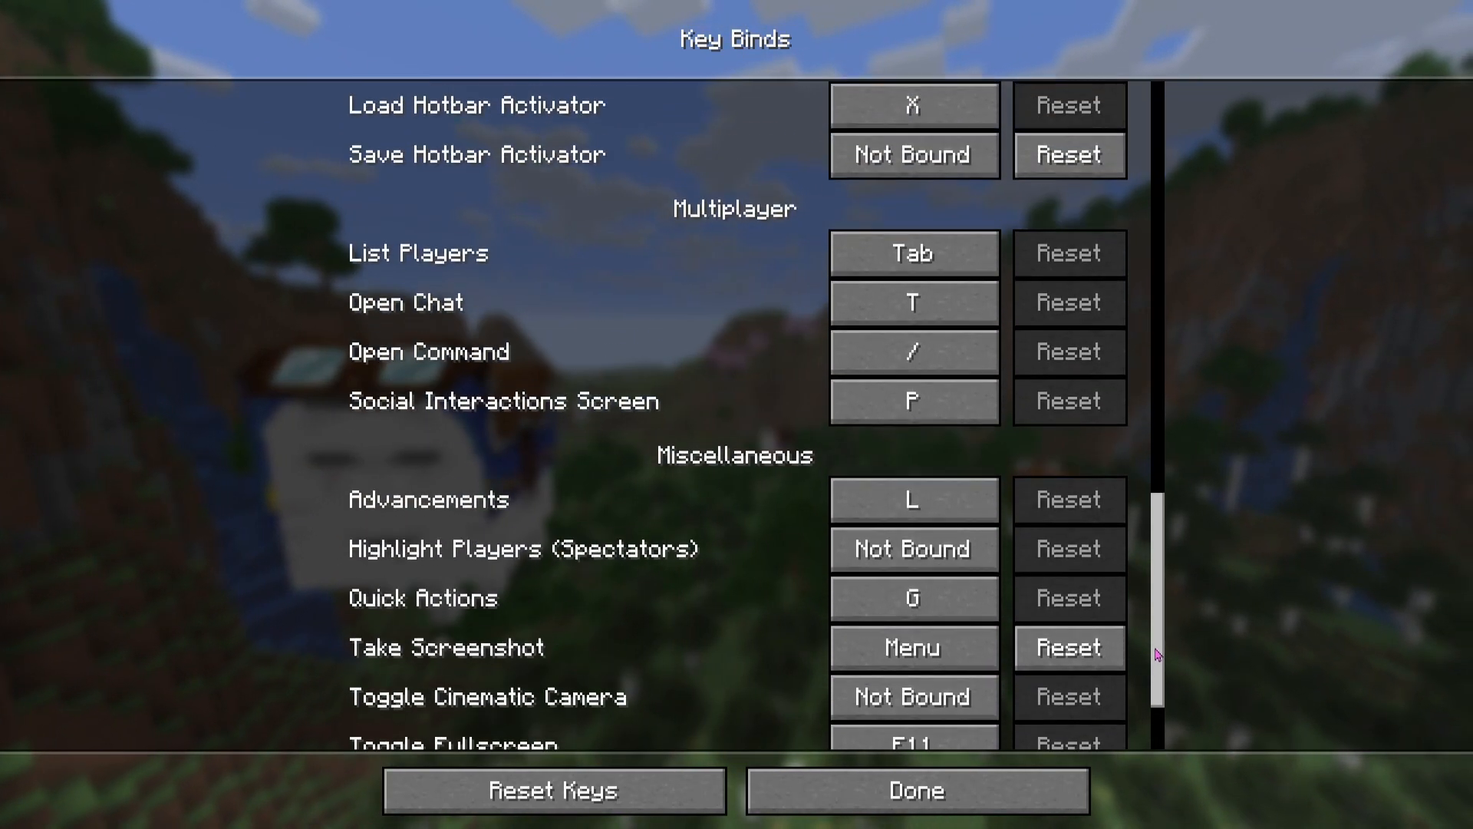
scroll("down", 3)
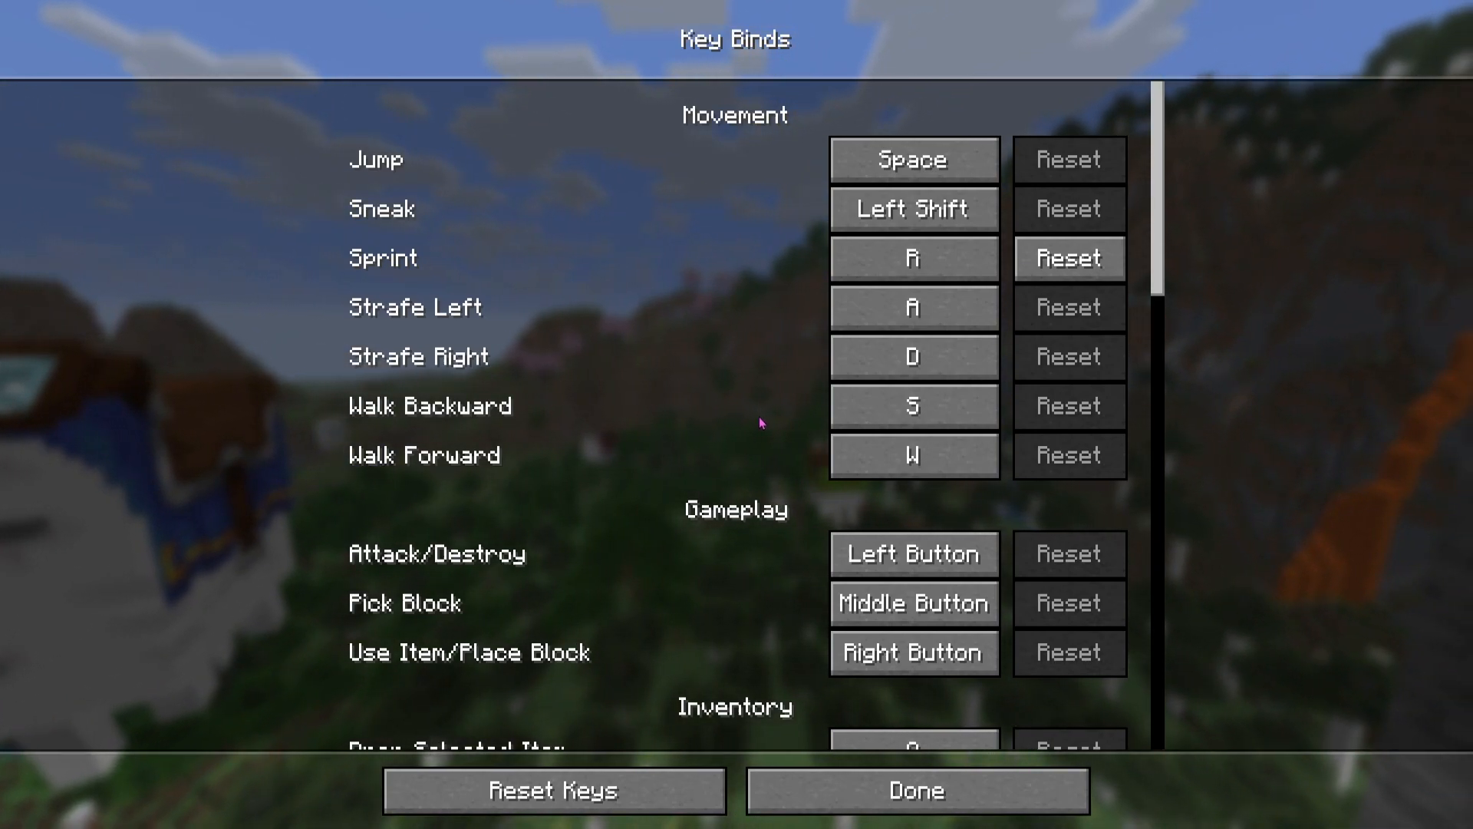
left_click(917, 789)
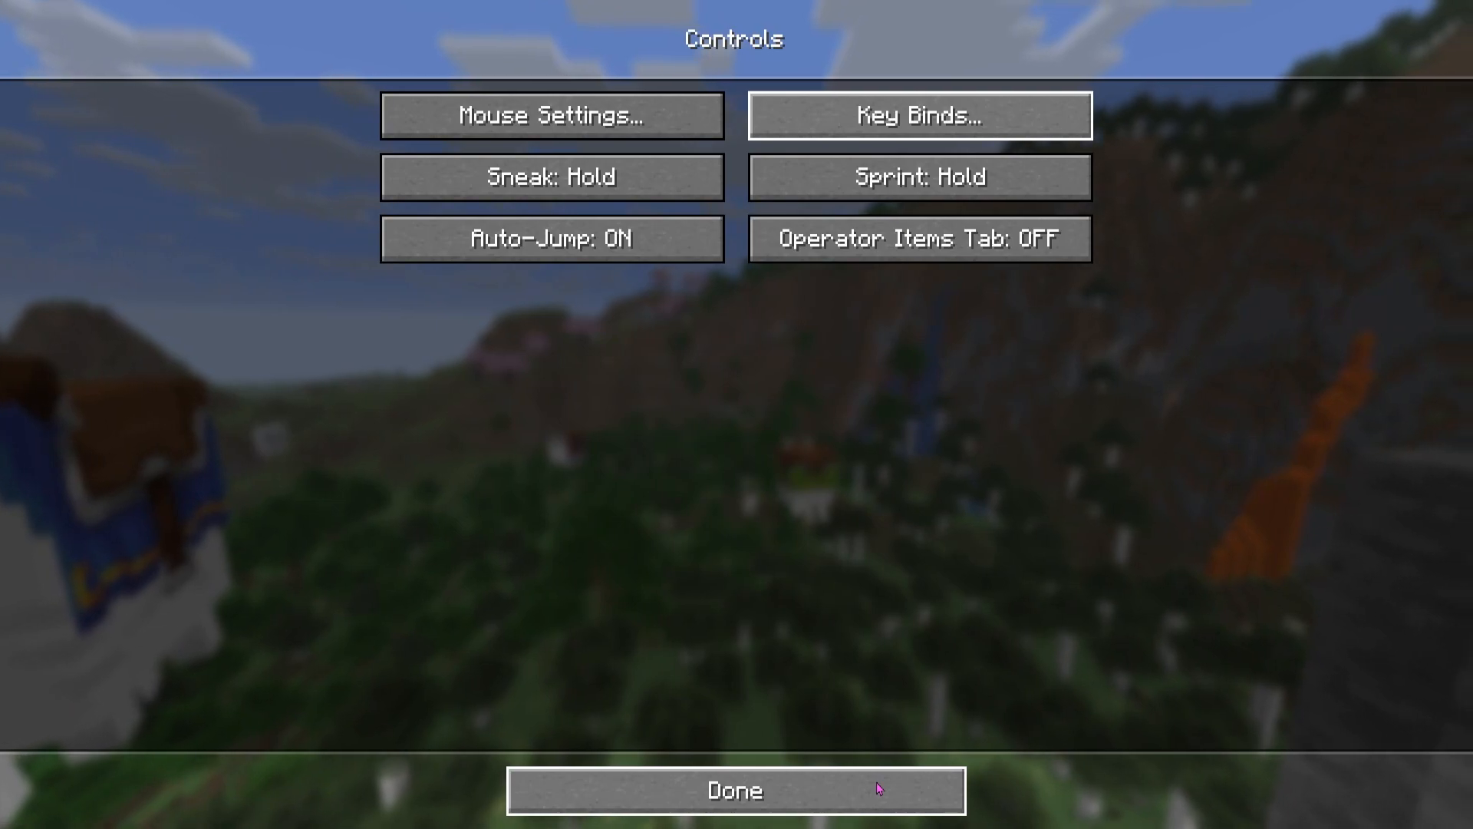
left_click(734, 789)
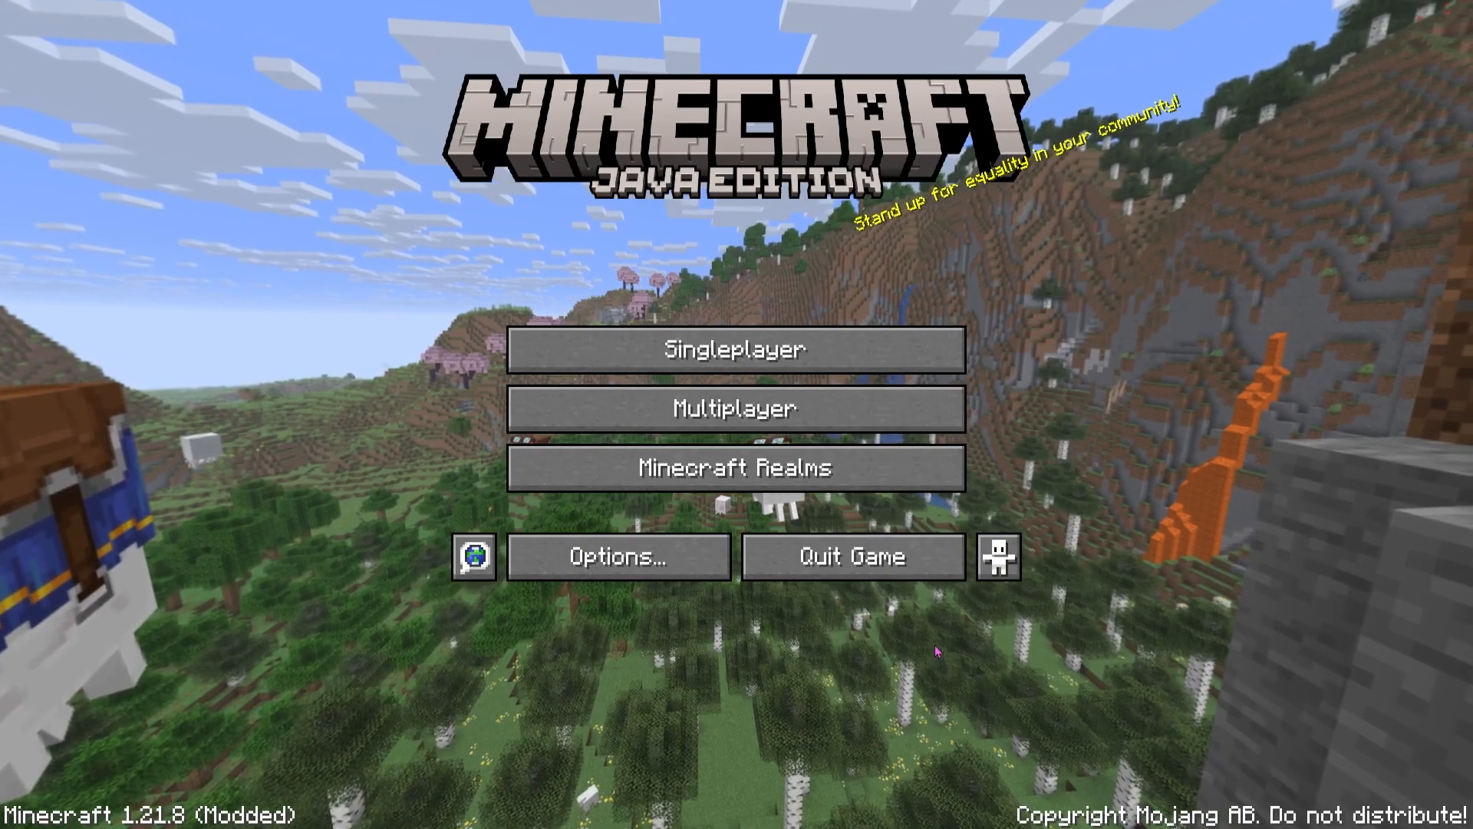